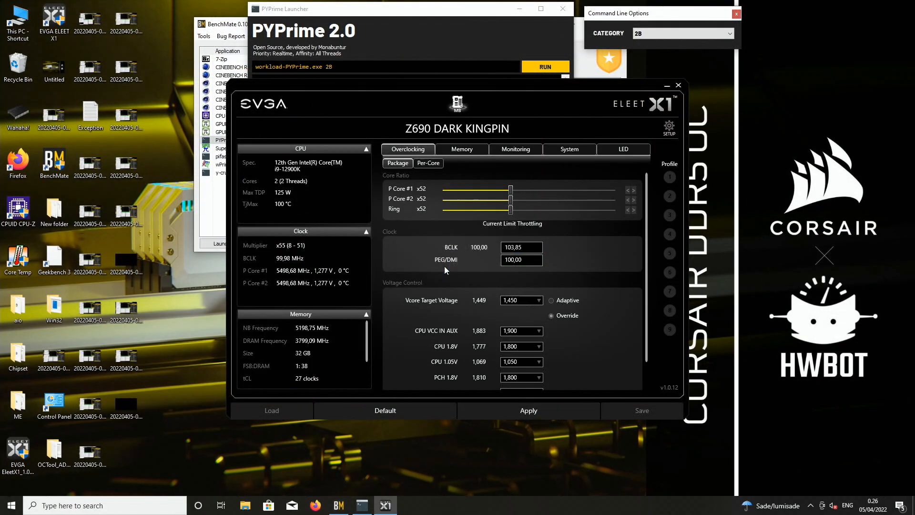
Step: Apply BCLK 105.84 MHz so both P-cores run at x52, about 5503 MHz
click(520, 247)
text(105,84)
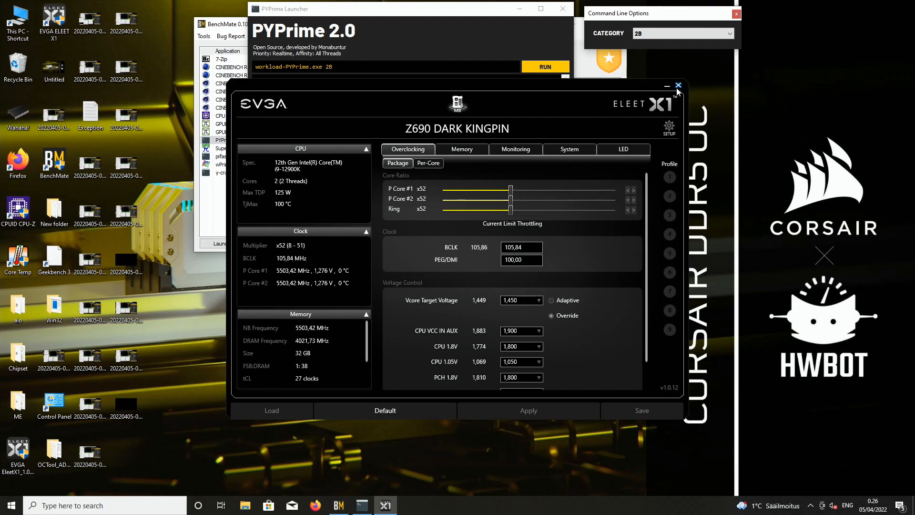
Step: Close ELEET X1 and run the PYPrime 2B benchmark, completing in 6.511 s
click(545, 66)
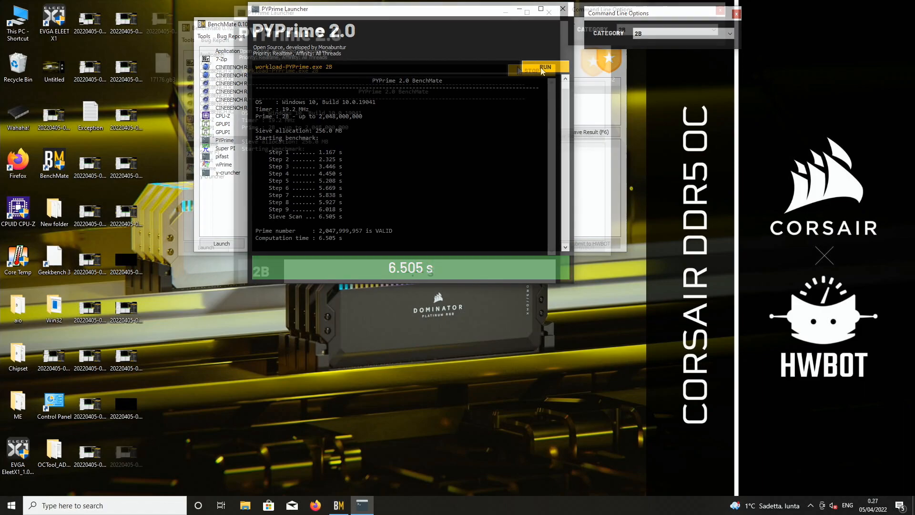
click(542, 67)
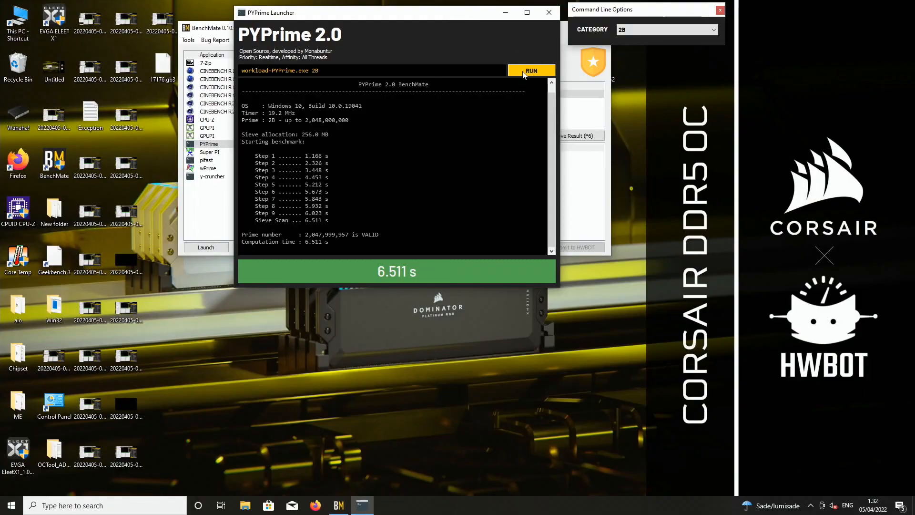
Step: Reopen ELEET X1 and apply P-core ratio x51 at BCLK 106.70 MHz, about 5441 MHz
click(530, 69)
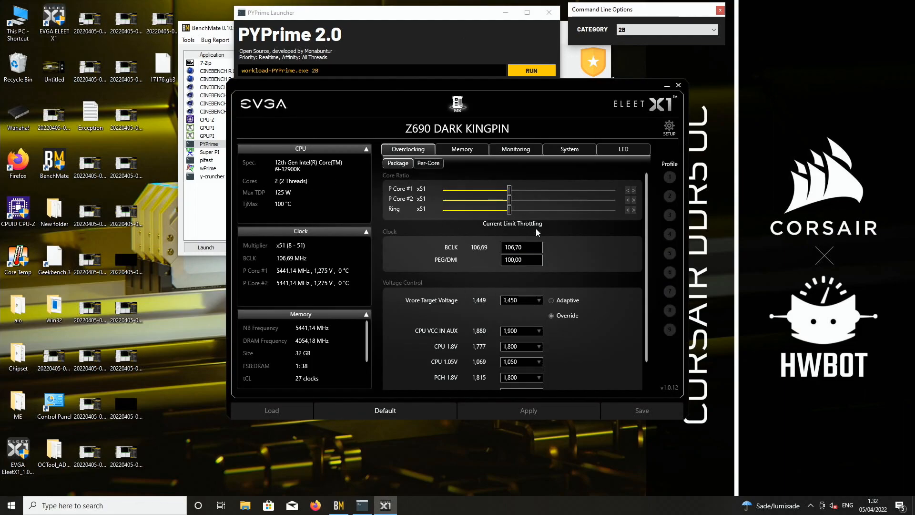
click(530, 70)
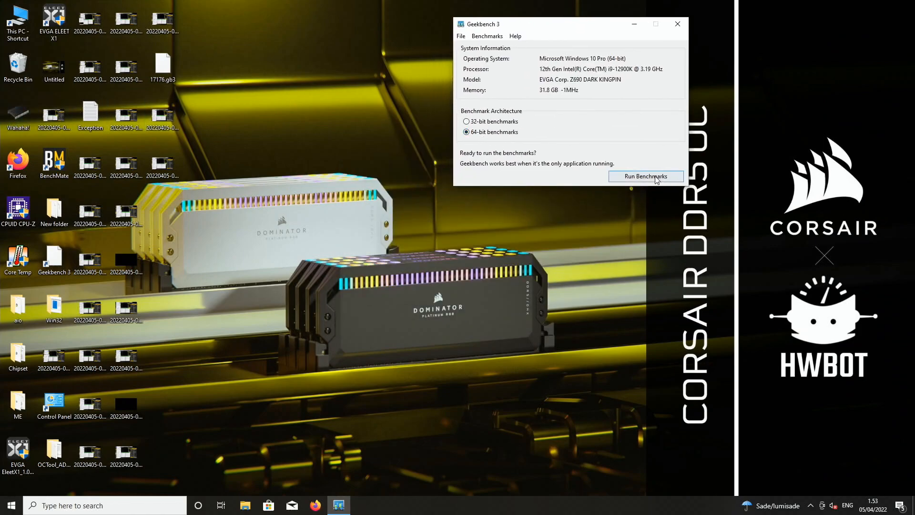
Step: Start the Geekbench 3 64-bit benchmark run, beginning with the SHA2 workload
click(645, 176)
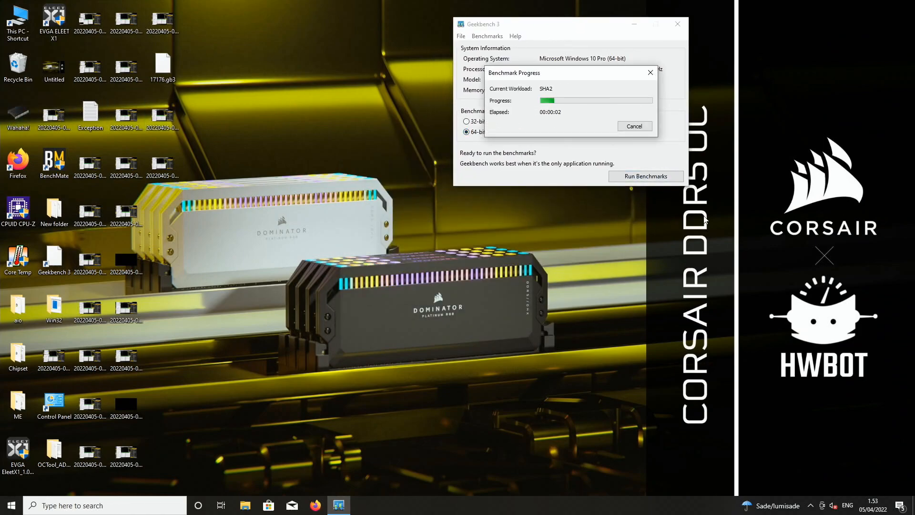